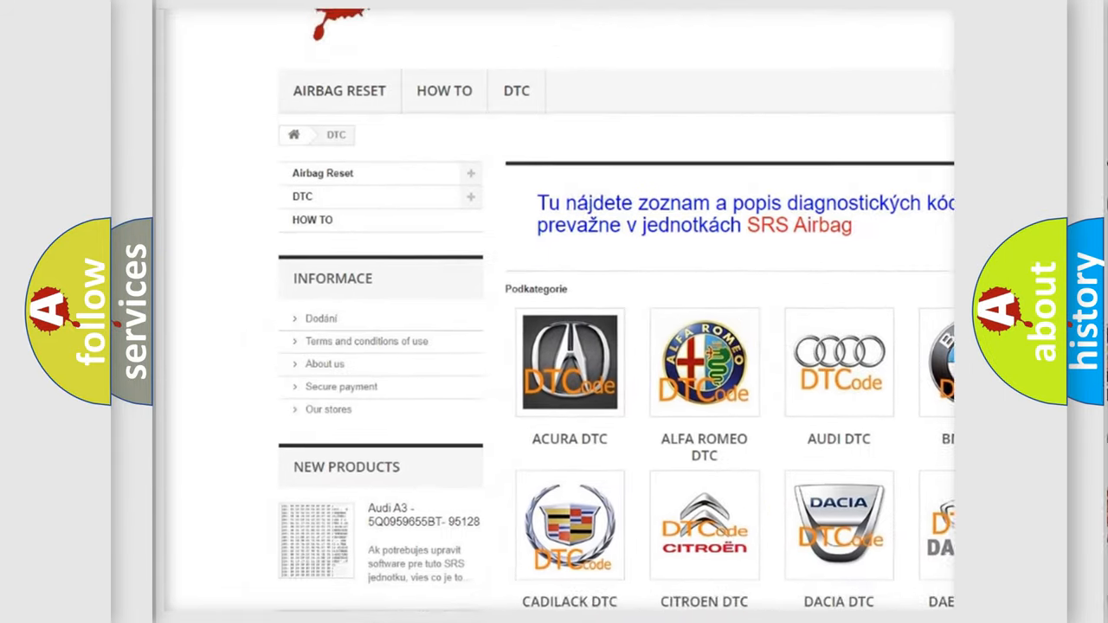
Scroll down the Podkategorie grid and open the BMW DTC subcategory page.
scroll(down, 3)
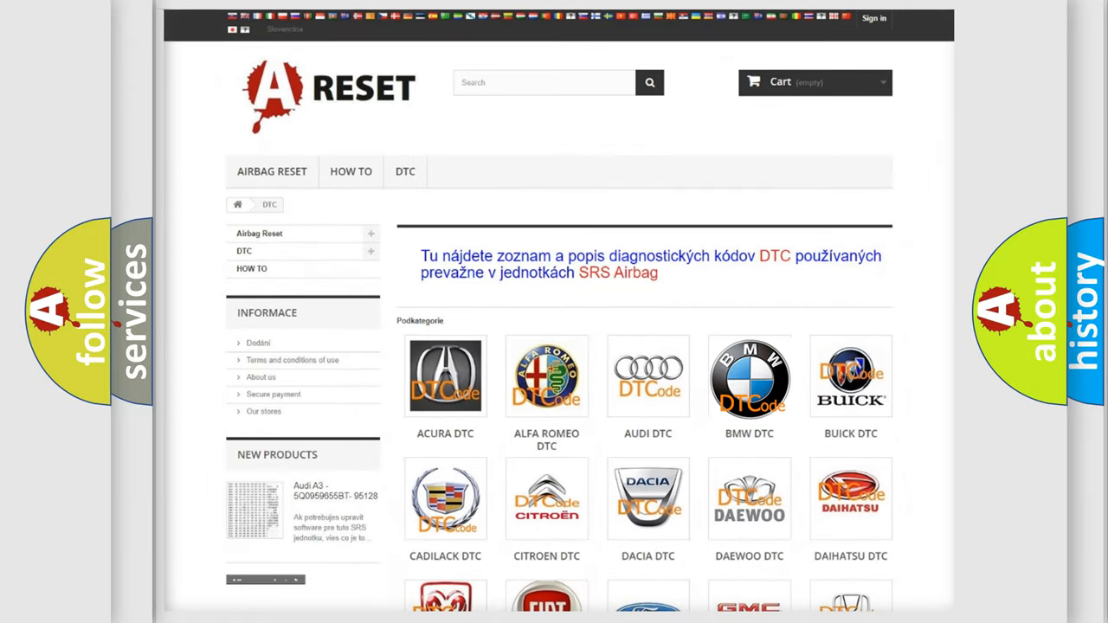
click(749, 376)
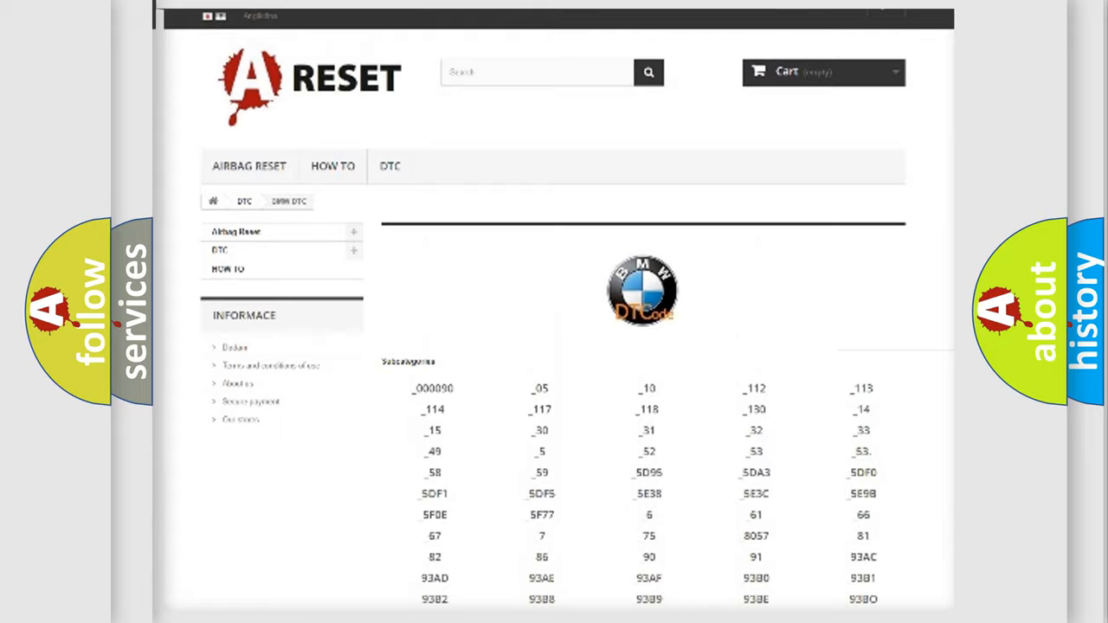